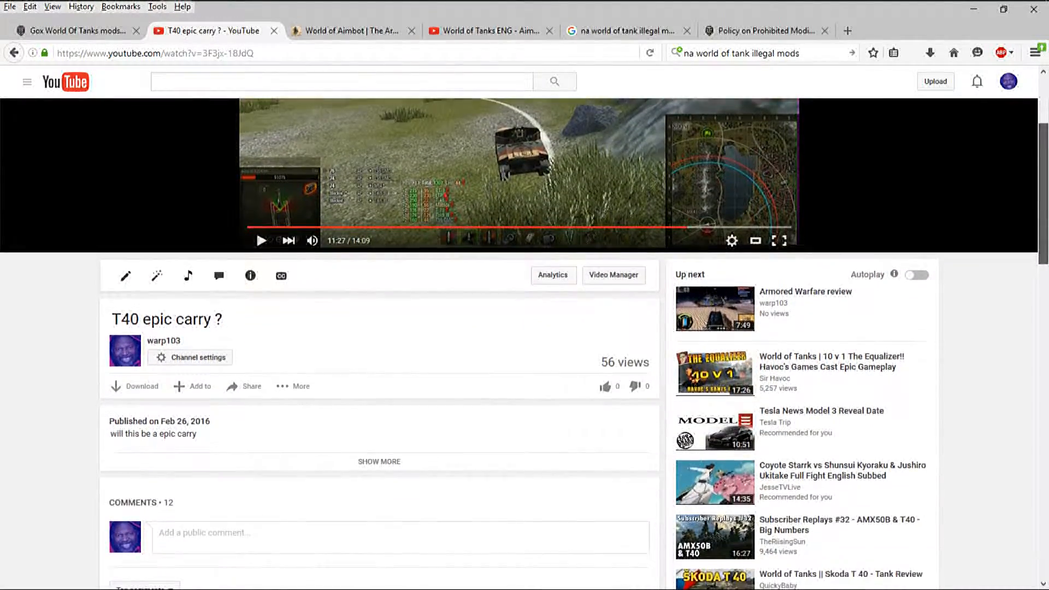
- Scroll the T40 epic carry video page down to the Comments and through the aimbot-accusation reply thread
scroll("down", 3)
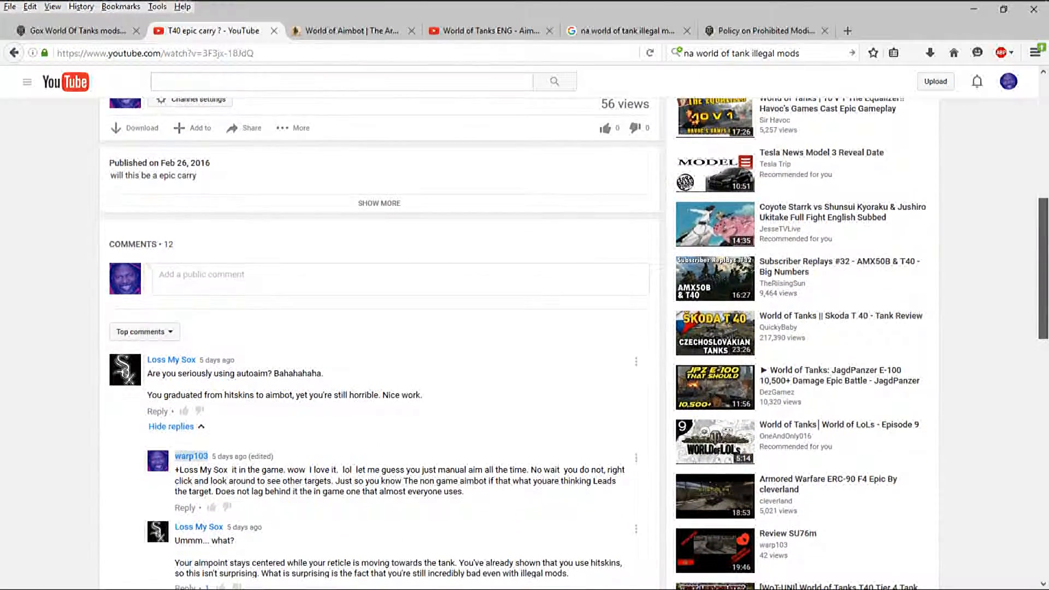
scroll("down", 3)
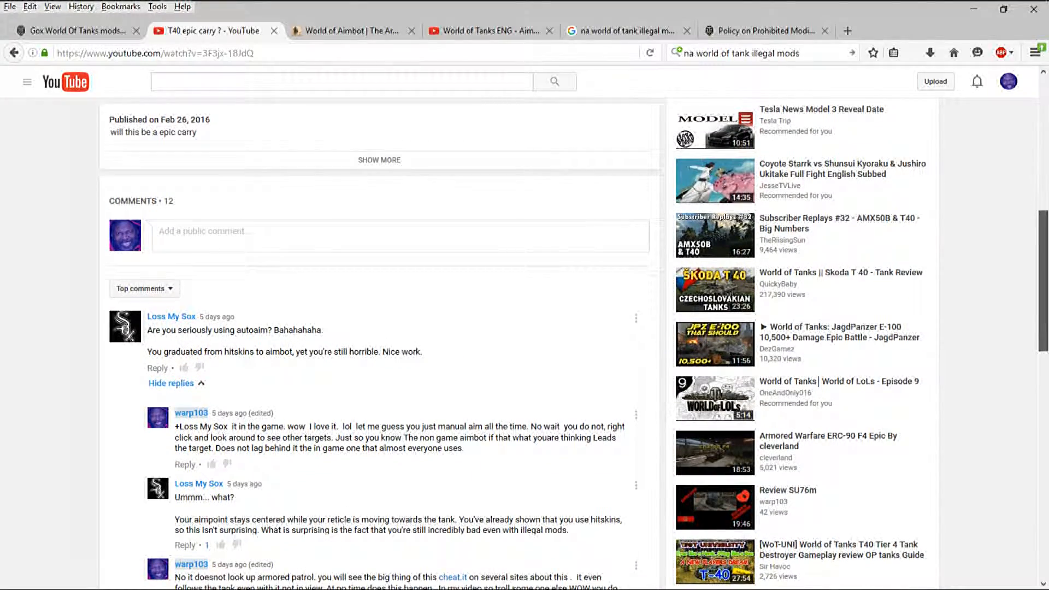
scroll("down", 3)
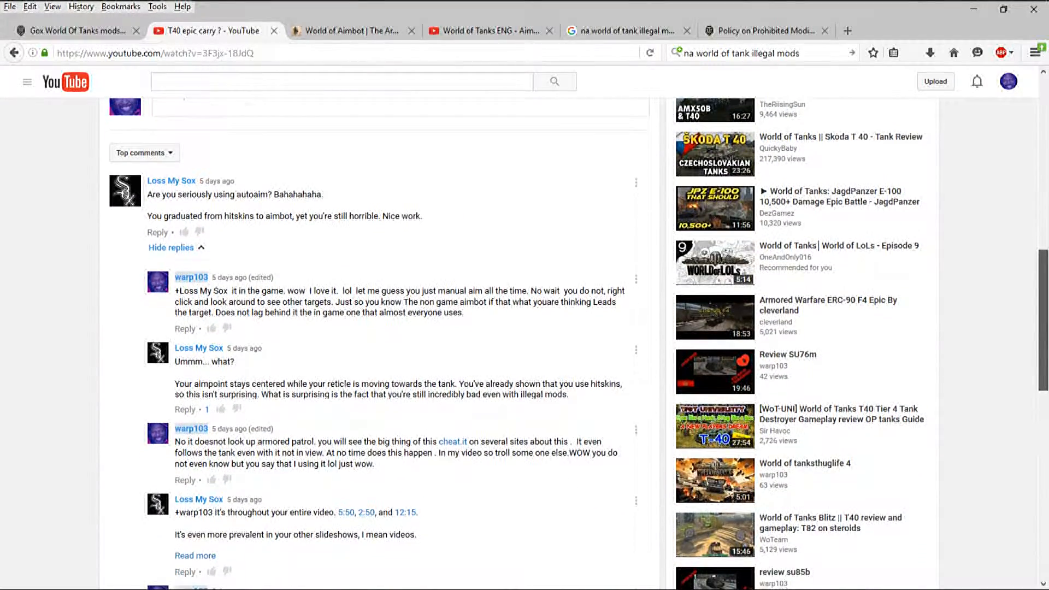
scroll("down", 3)
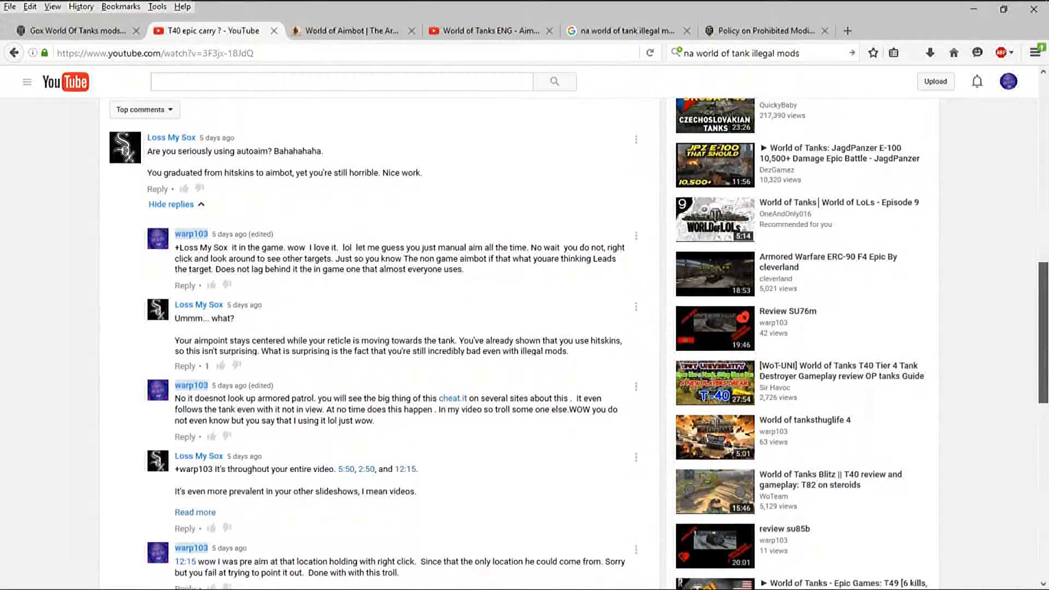
scroll("down", 3)
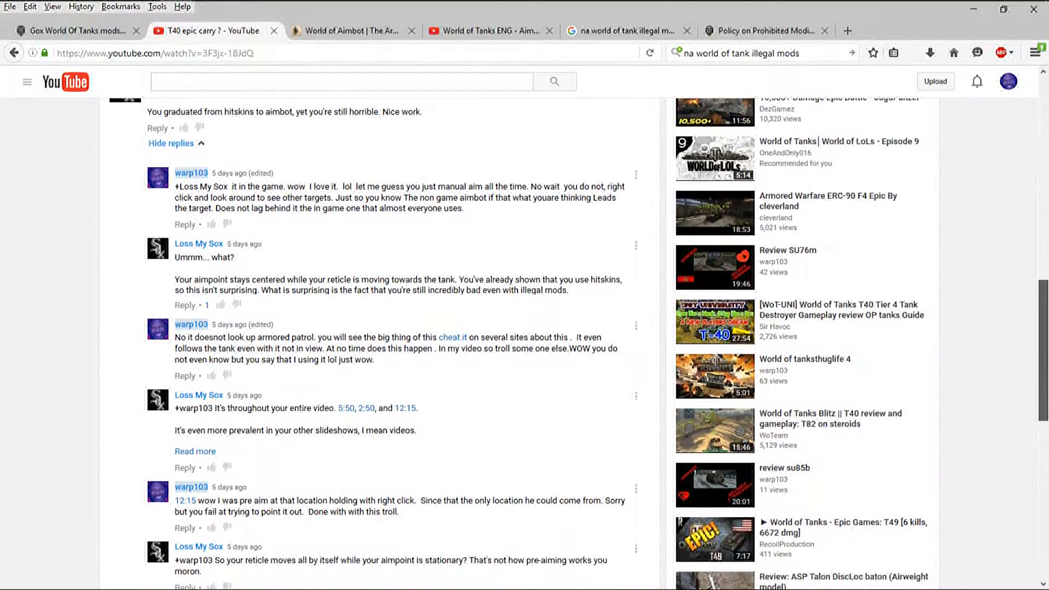
scroll("down", 3)
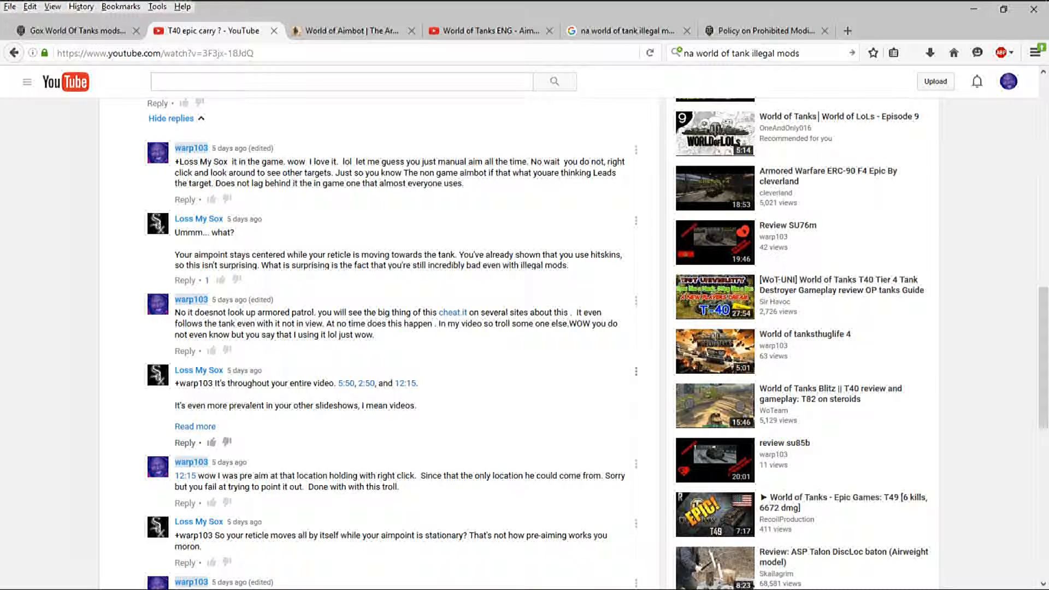
mouse_move(405, 383)
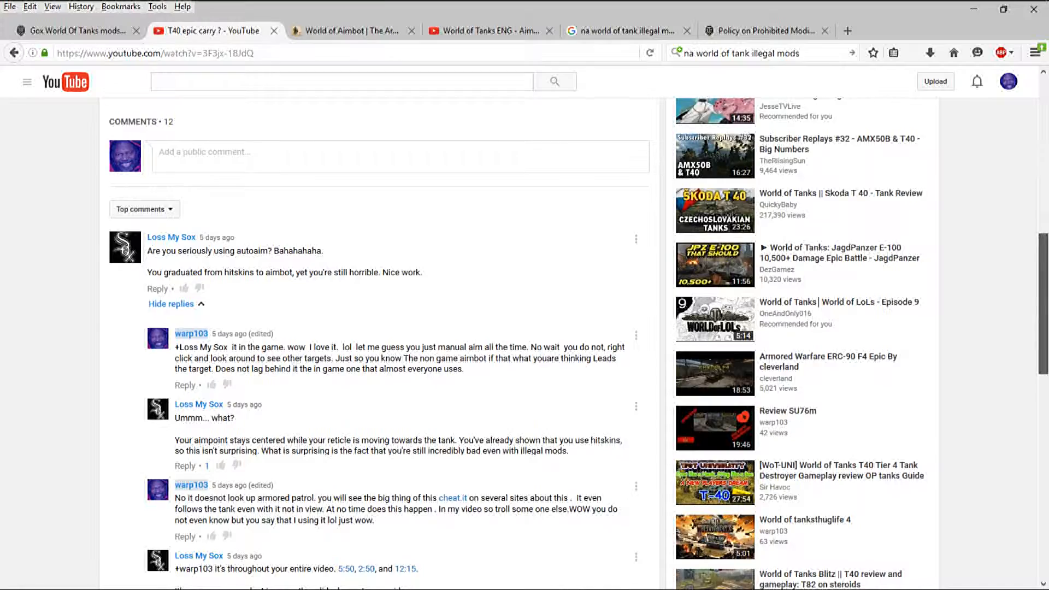
scroll("up", 3)
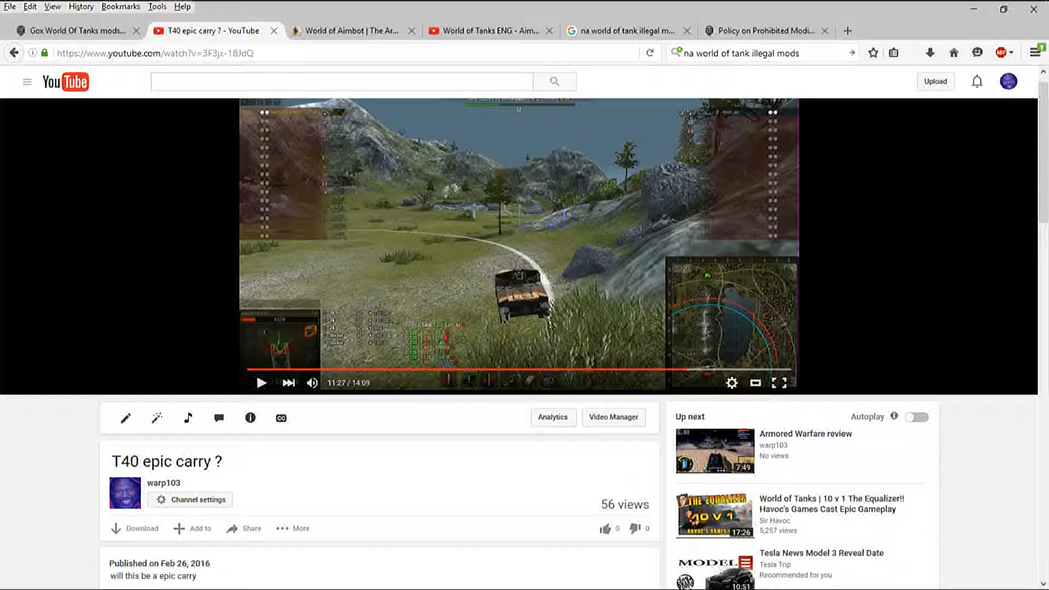
- Switch from the T40 video to the Google results for 'na world of tank illegal mods'
left_click(348, 31)
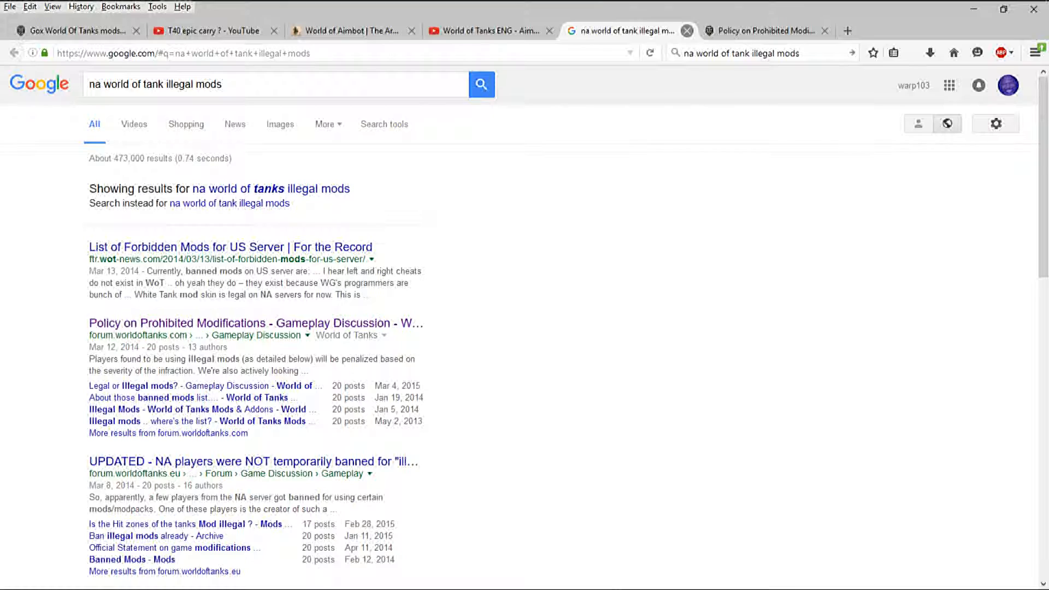
- Bring up the Policy on Prohibited Modifications forum topic and read its banned-mod list
left_click(762, 30)
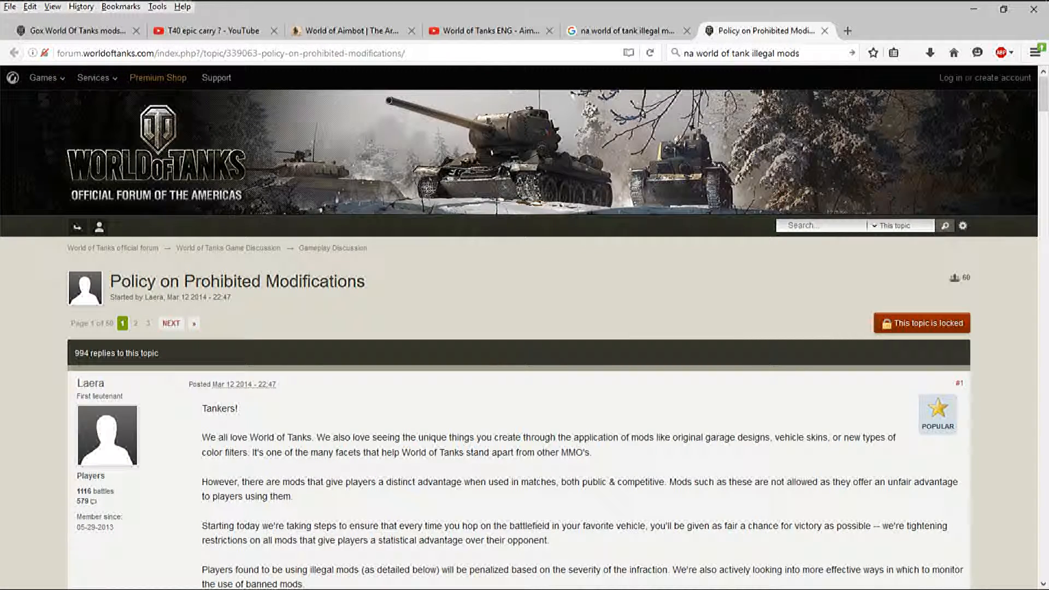
scroll("down", 3)
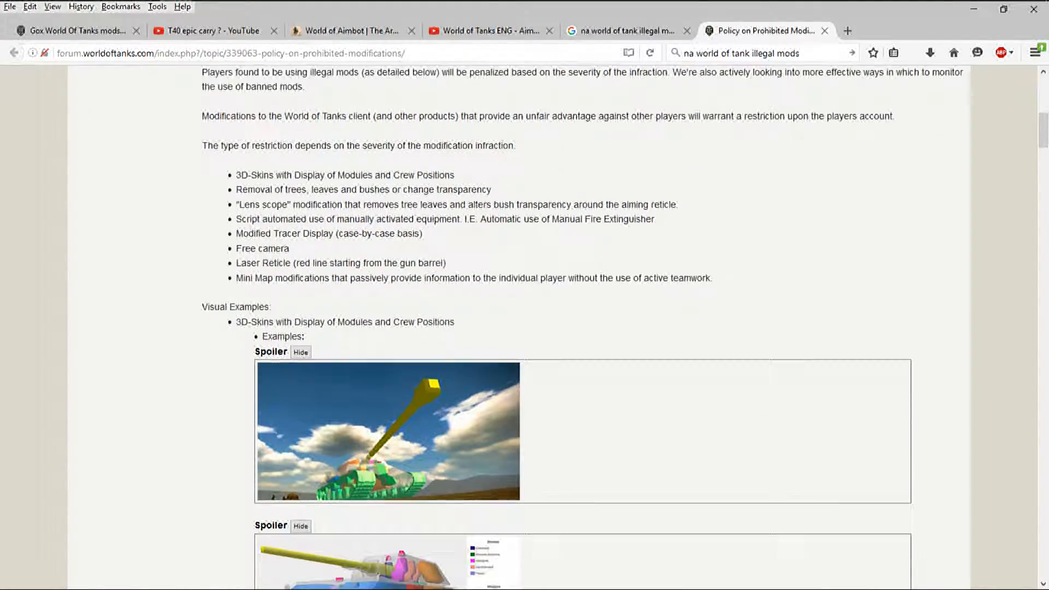
scroll("up", 3)
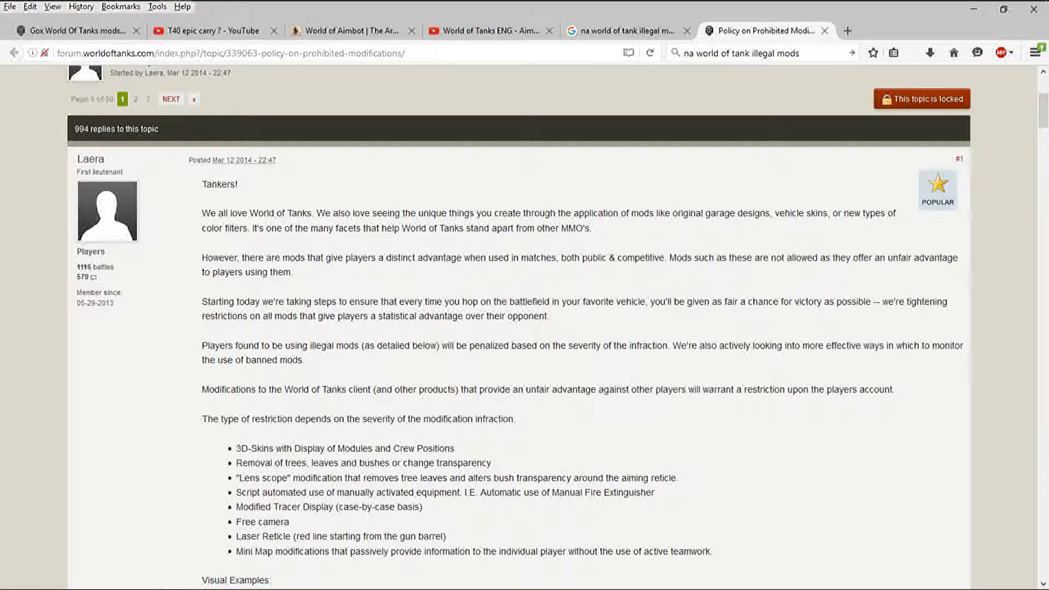
scroll("down", 3)
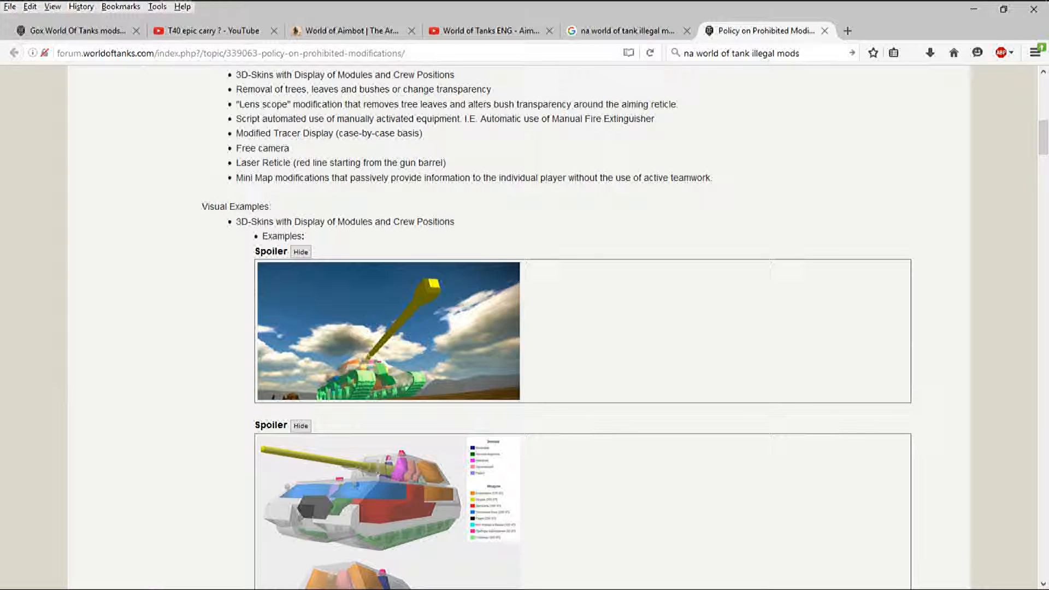
scroll("down", 3)
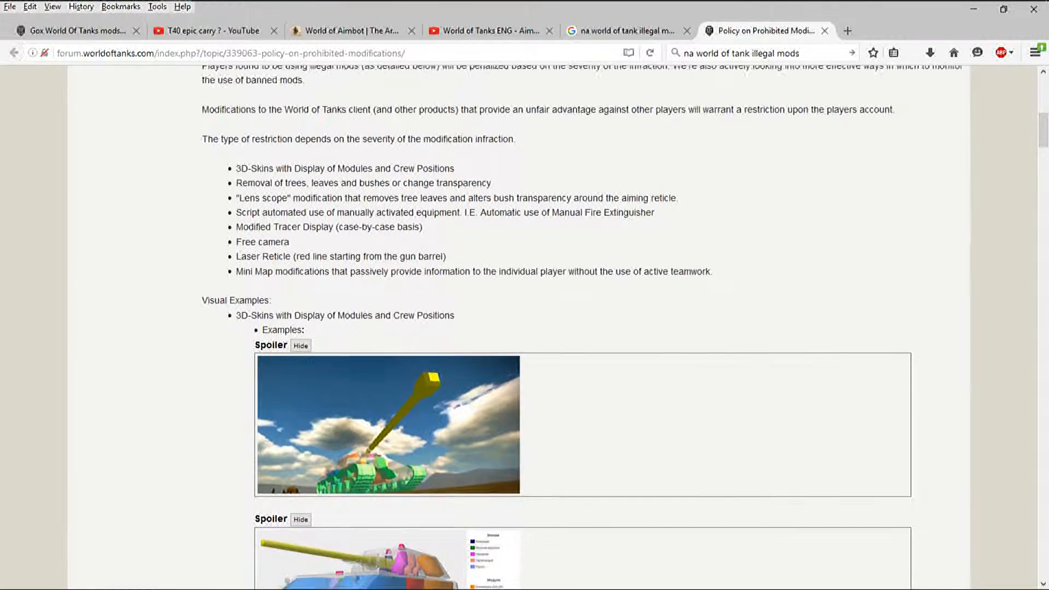
- Scroll past the 3D-skin spoilers to the examples of removing trees, leaves and bushes
scroll("down", 3)
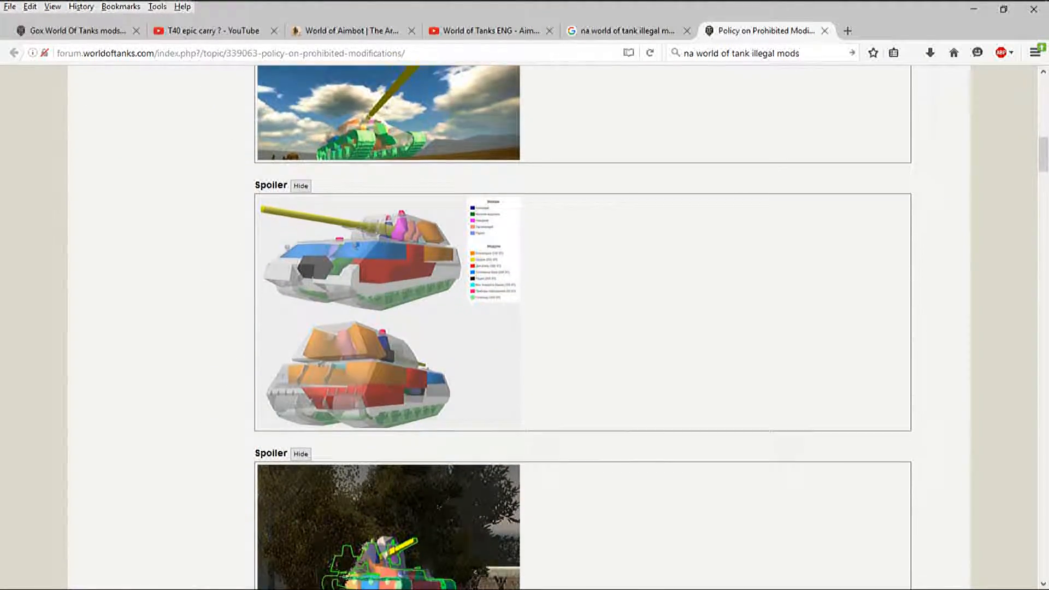
scroll("down", 3)
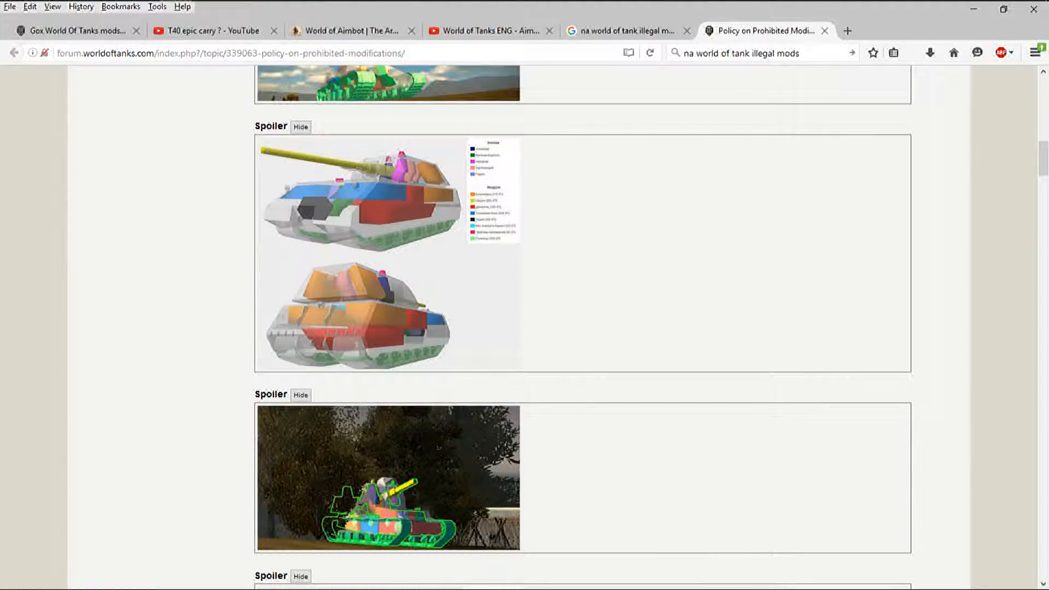
scroll("down", 3)
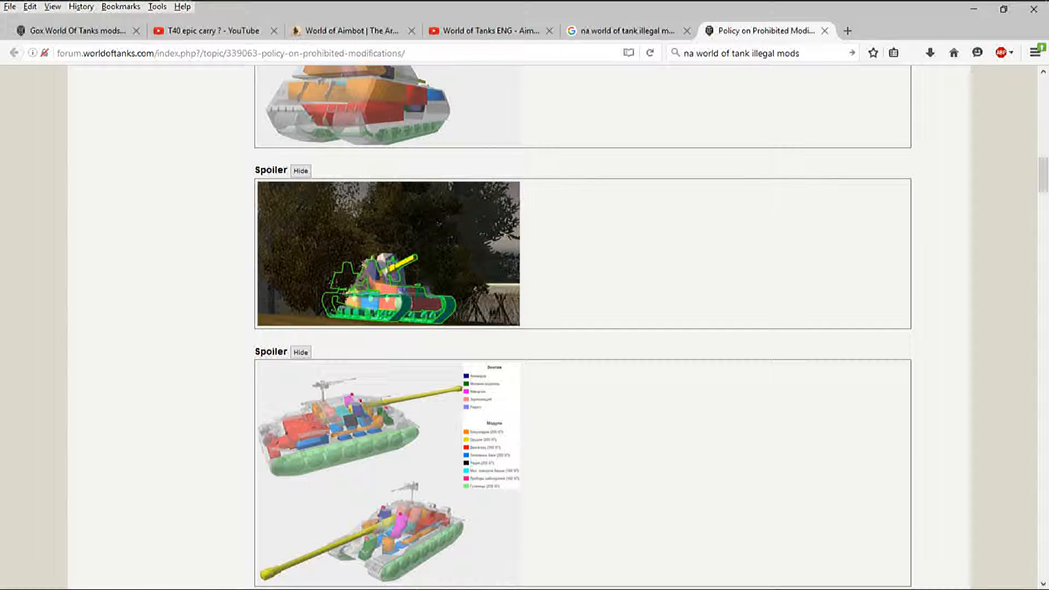
scroll("down", 3)
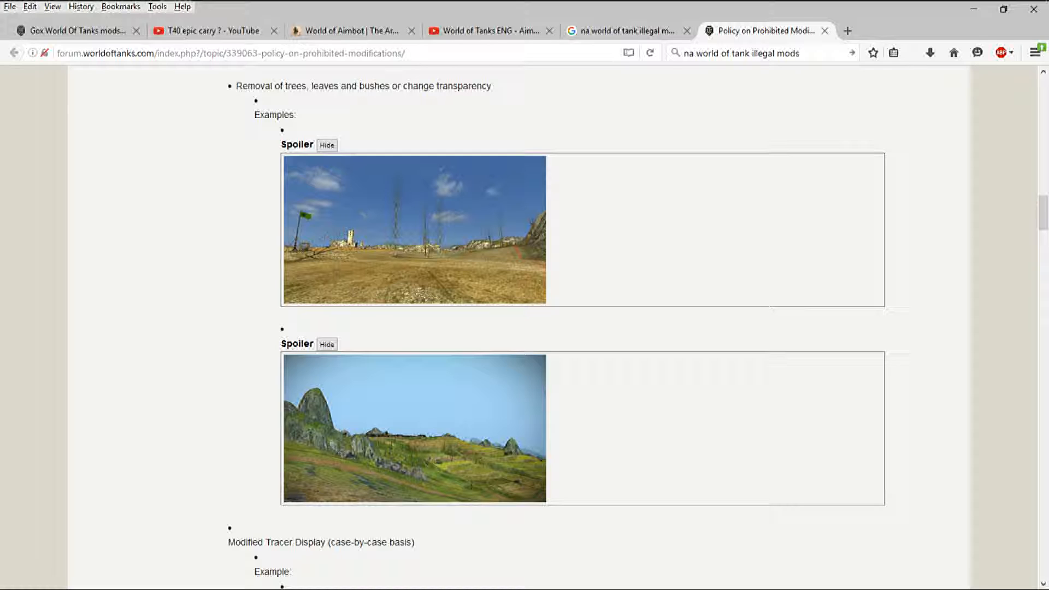
- Scroll past Modified Tracer Display to the Free camera and Laser Reticle examples, reaching minimap modifications
scroll("down", 3)
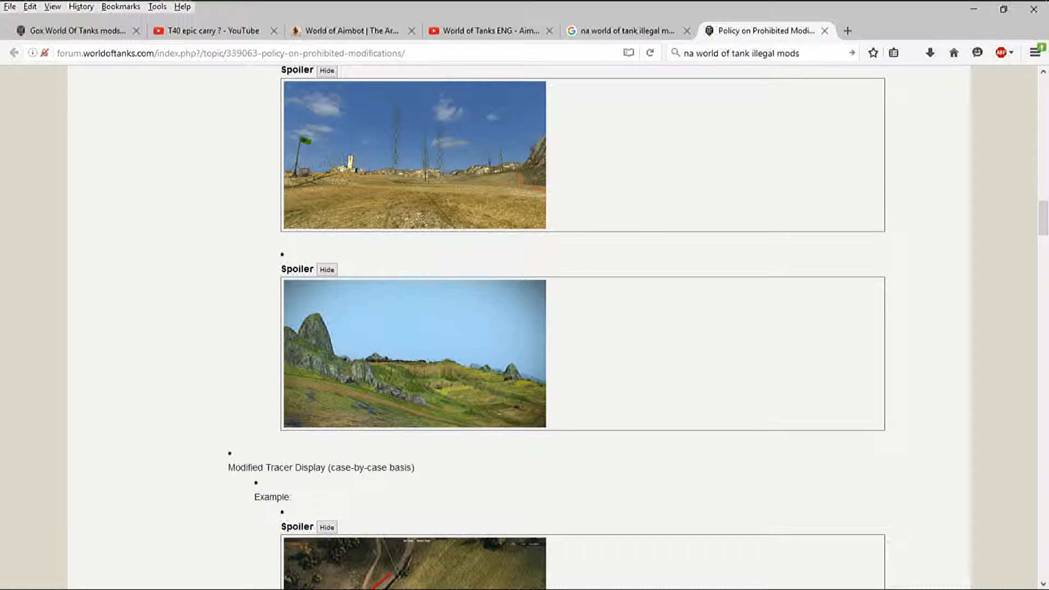
scroll("down", 3)
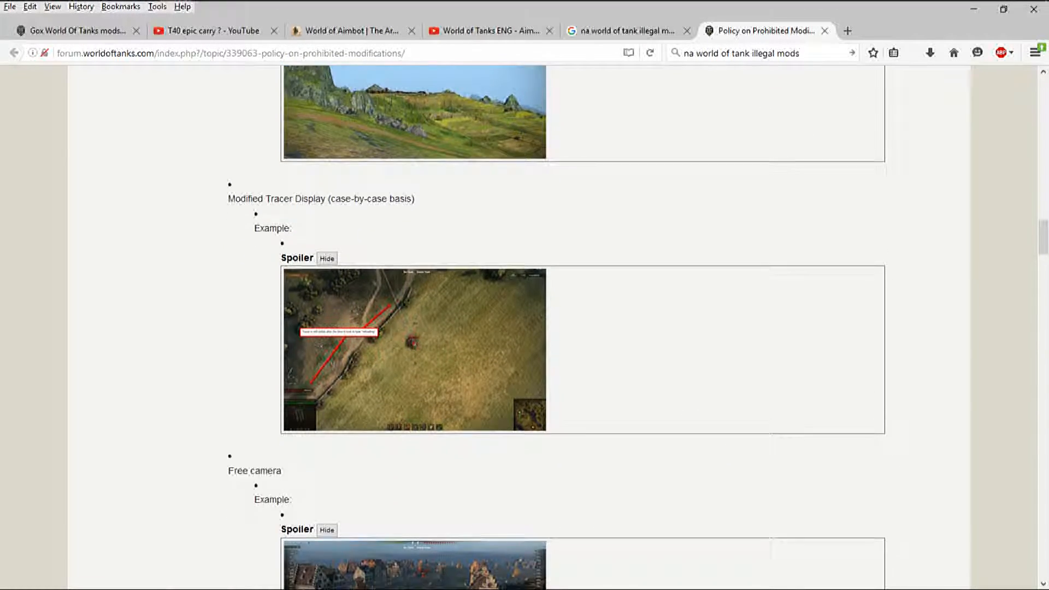
scroll("down", 3)
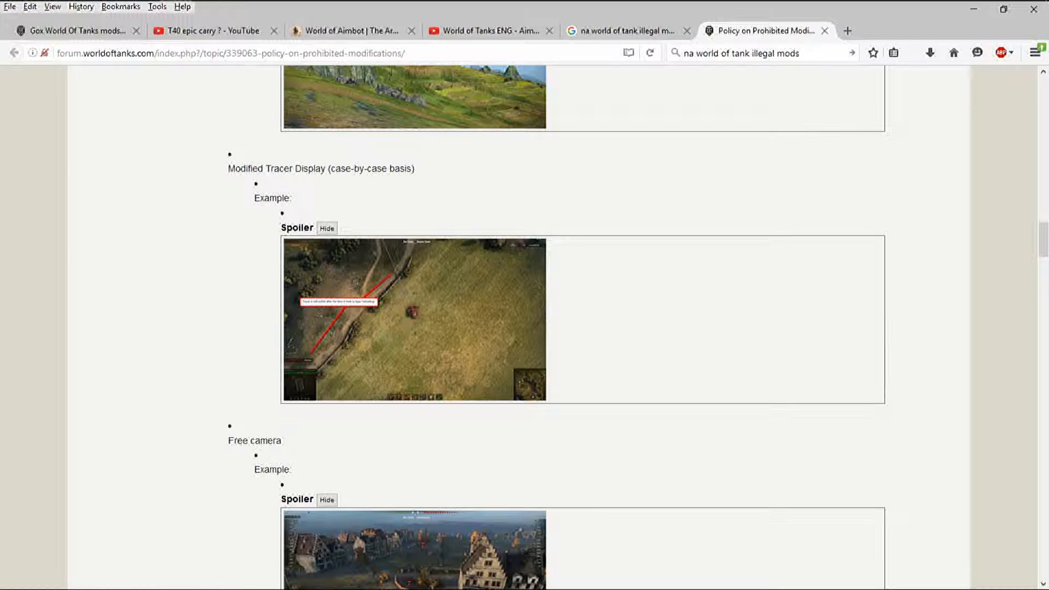
scroll("down", 3)
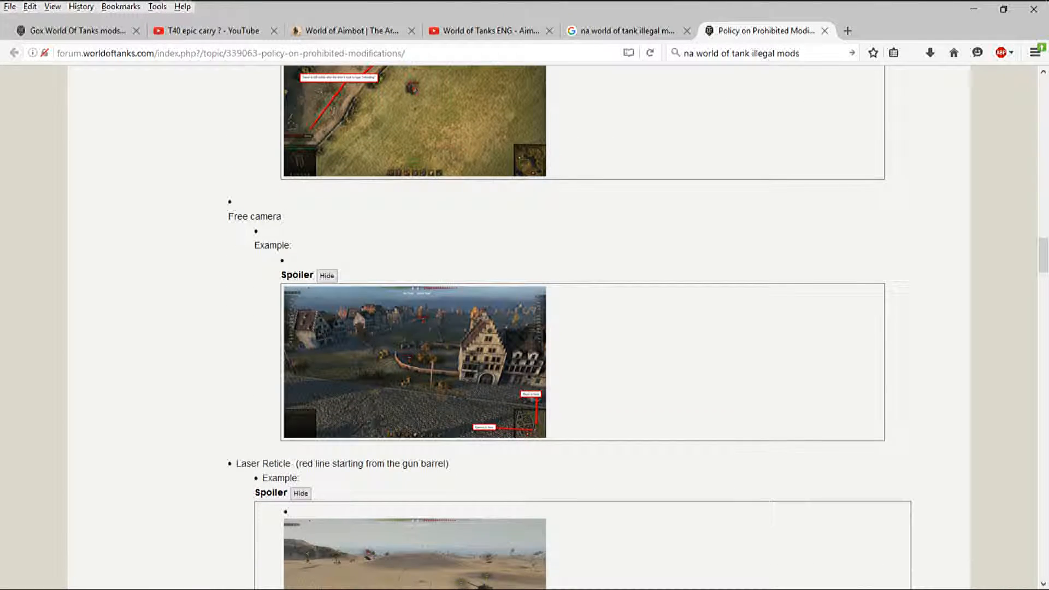
scroll("down", 3)
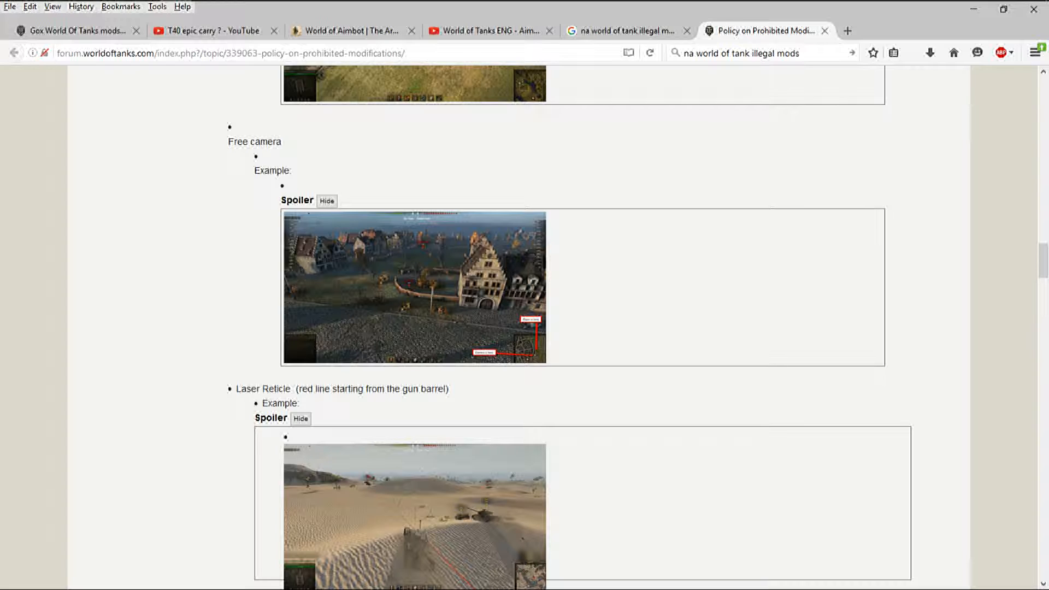
scroll("down", 3)
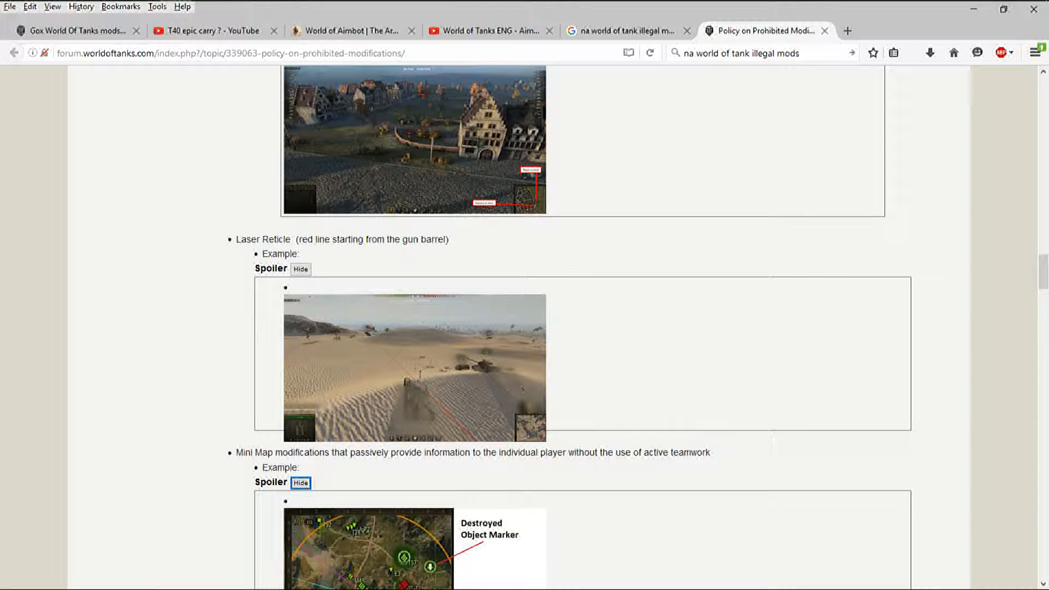
- Scroll the policy page down to the 3D skins showing modules and crew near the Mini Map section
scroll("down", 3)
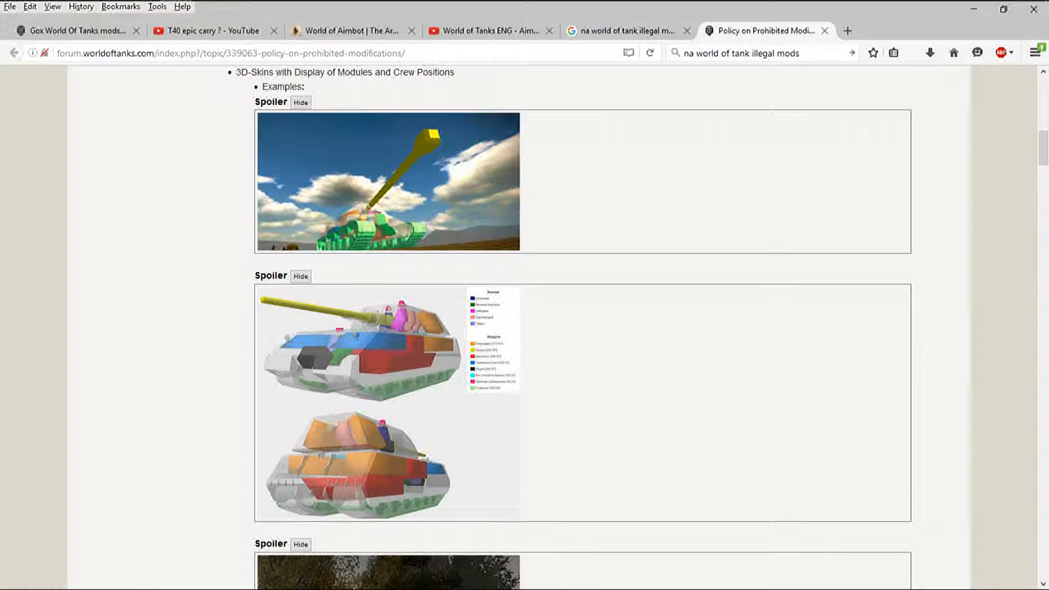
scroll("down", 3)
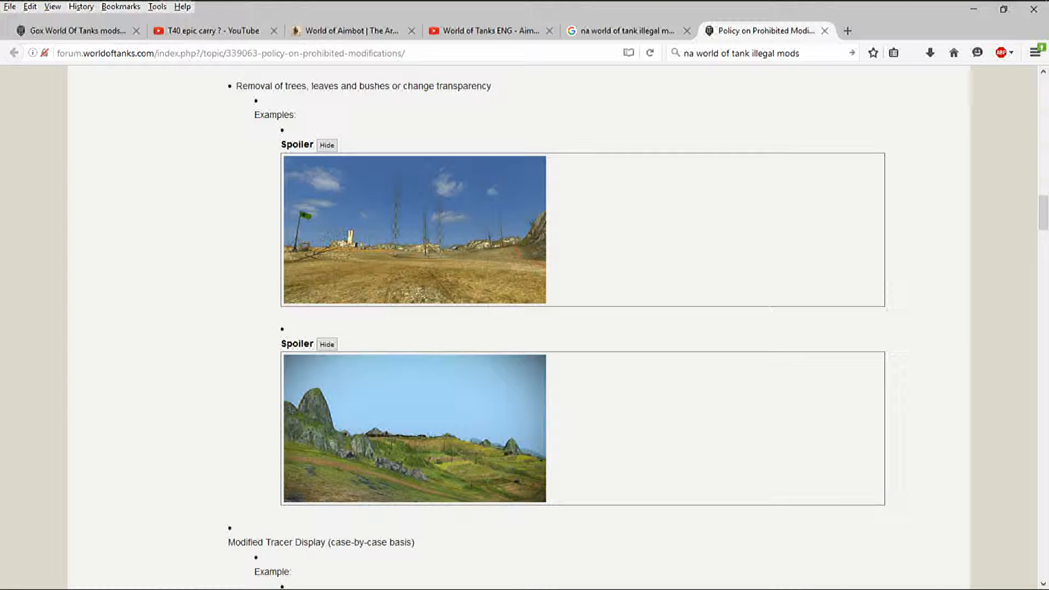
- Read down to the Mini Map example, then return to the Gox mods site's AutoAim settings page
scroll("down", 3)
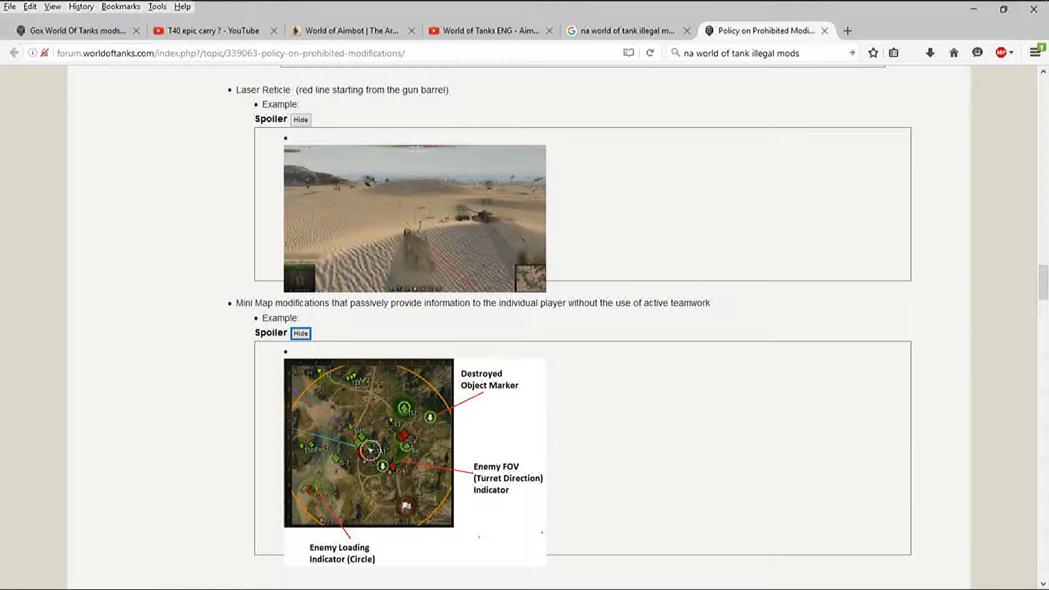
scroll("down", 3)
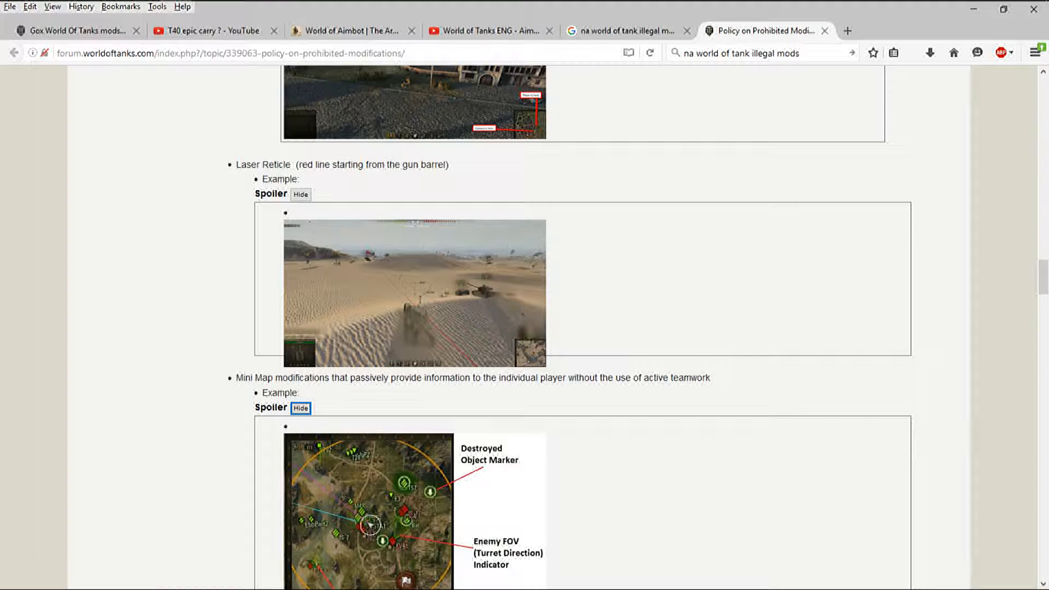
scroll("down", 3)
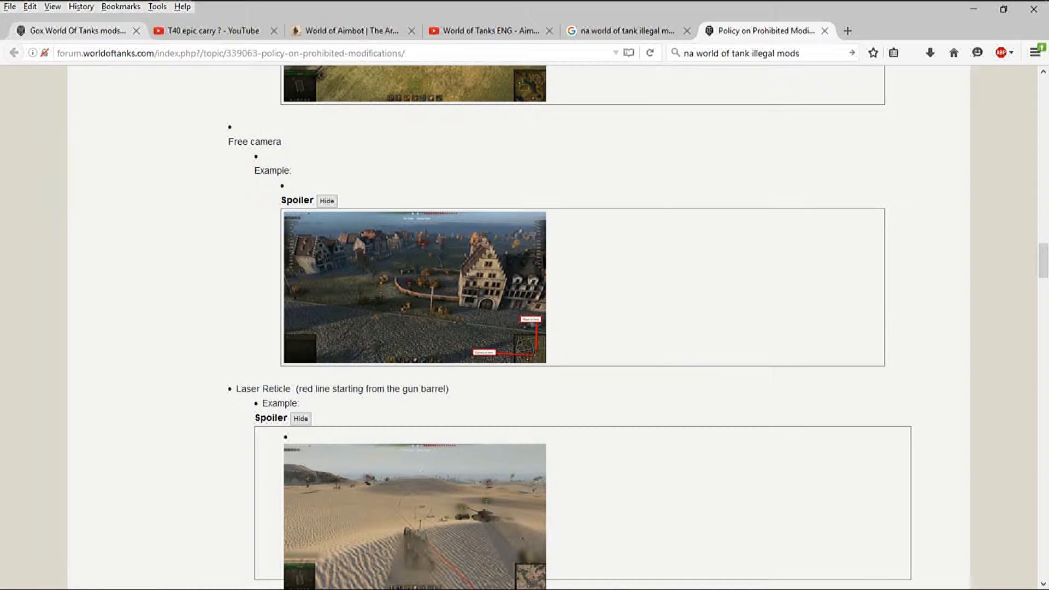
left_click(73, 31)
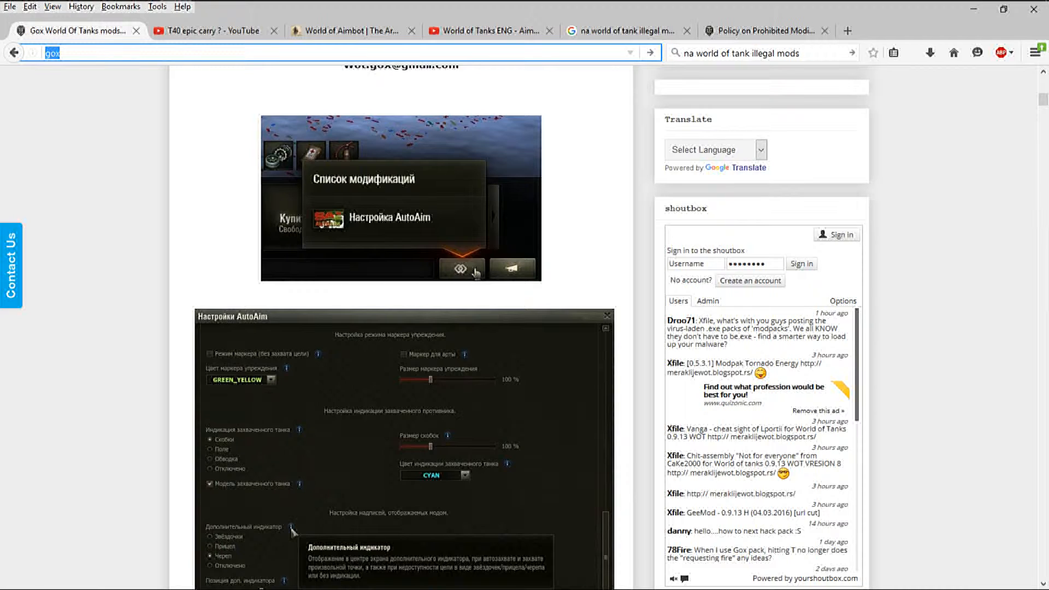